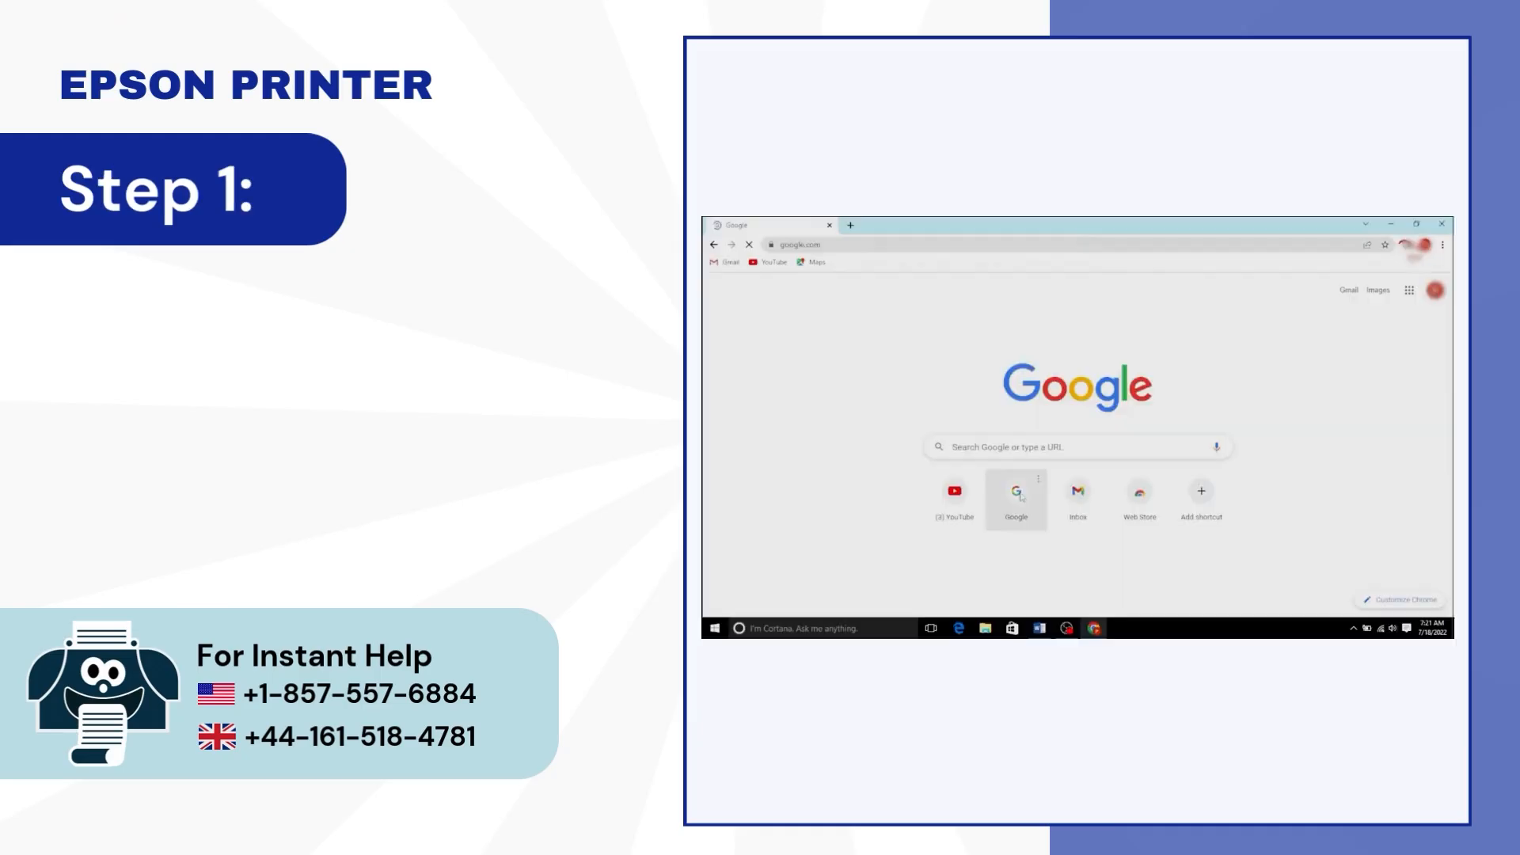
- Begin a Google search for 'epson' by typing 'ep' in the search box
type("ep")
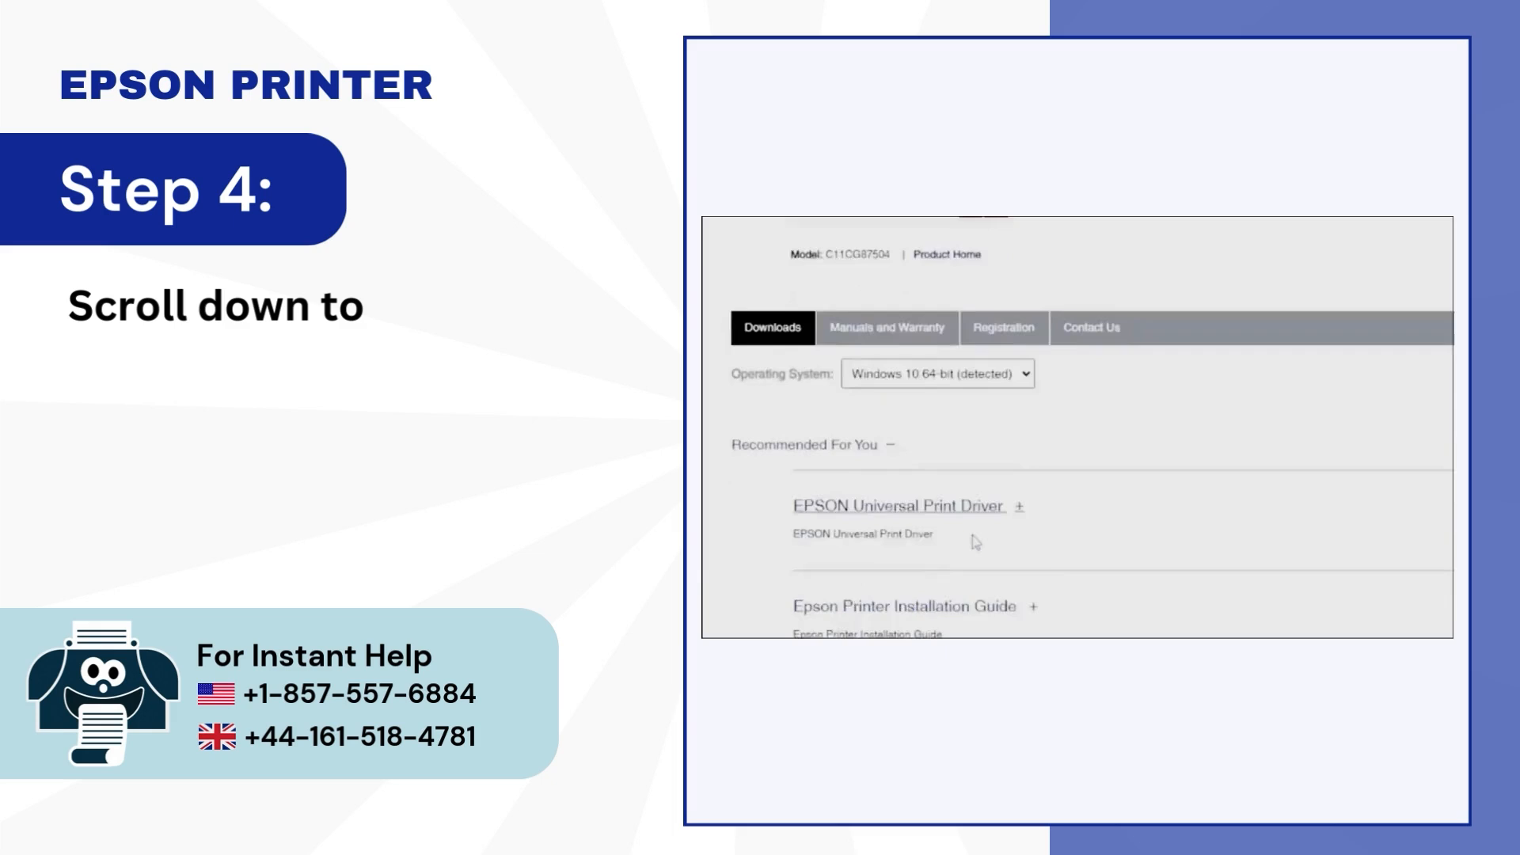
- Scroll down to the Recommended For You driver list on the product page
scroll("down", 3)
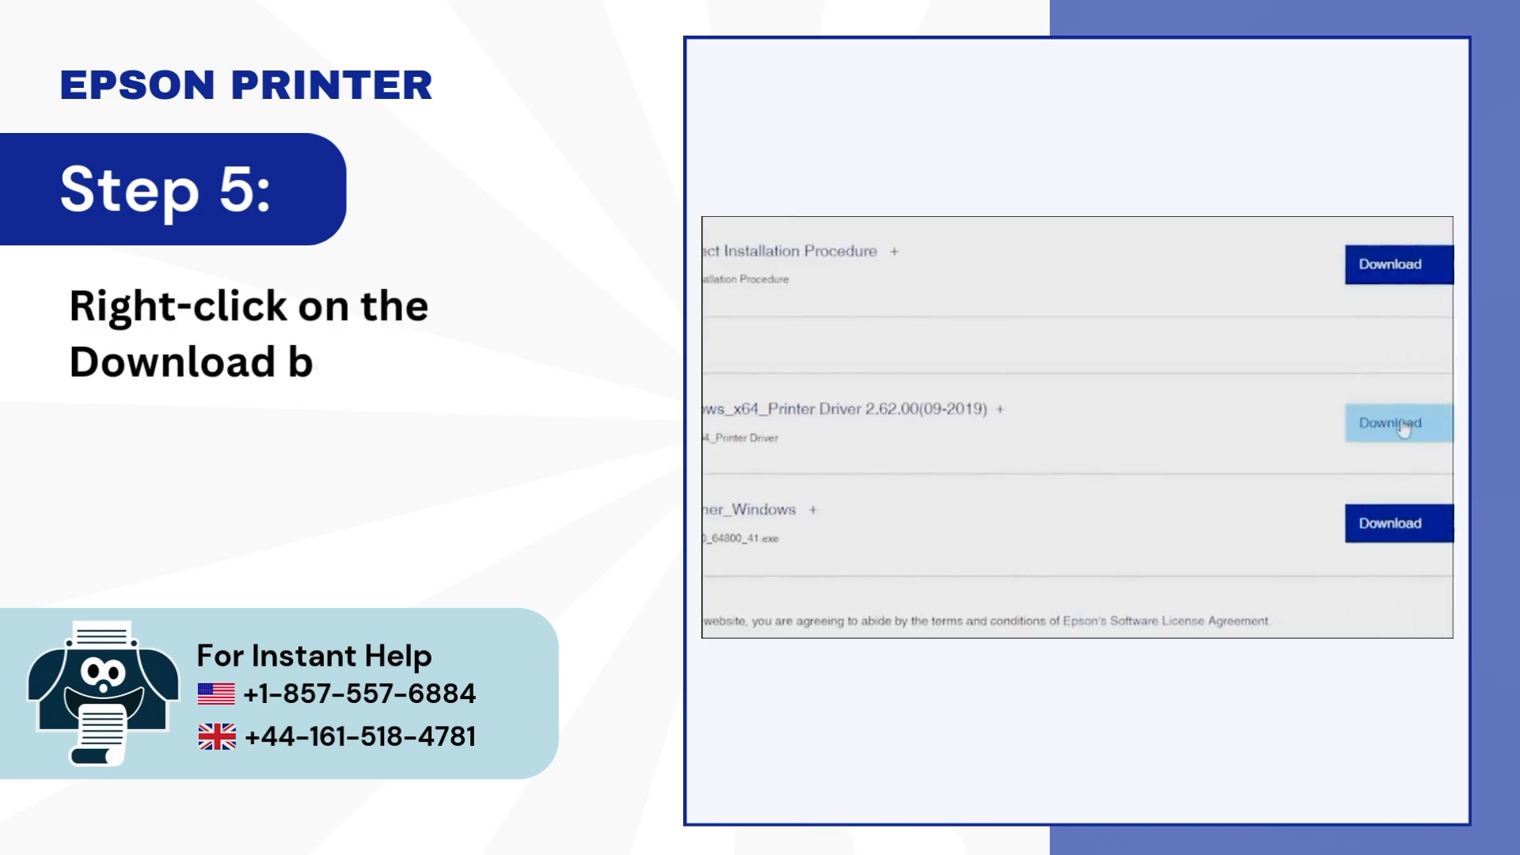
- Open the Windows x64 Printer Driver 2.62.00 download link from its right-click menu
right_click(1391, 423)
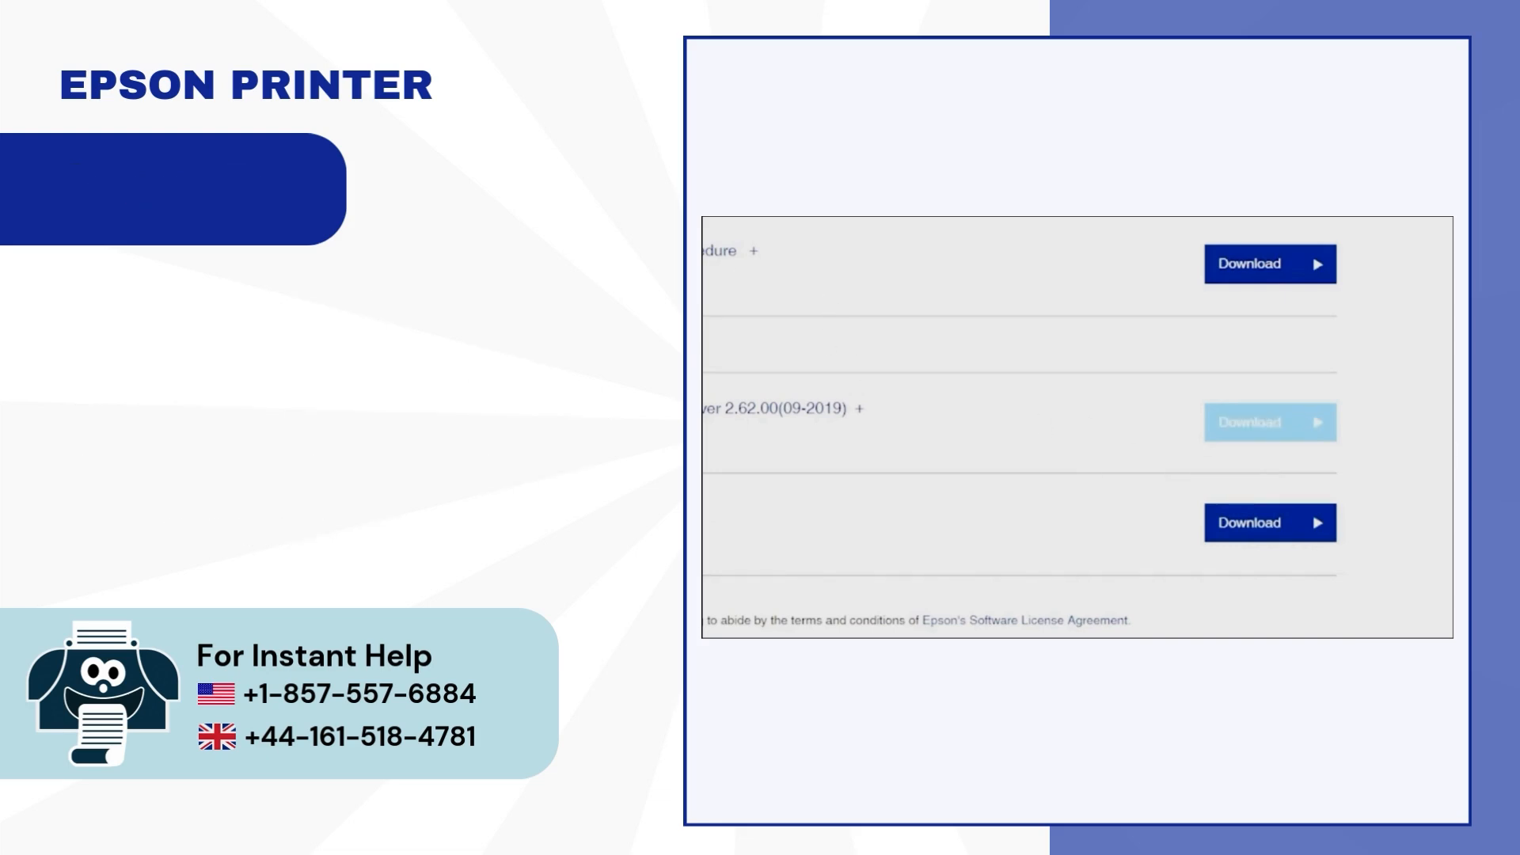
left_click(1269, 263)
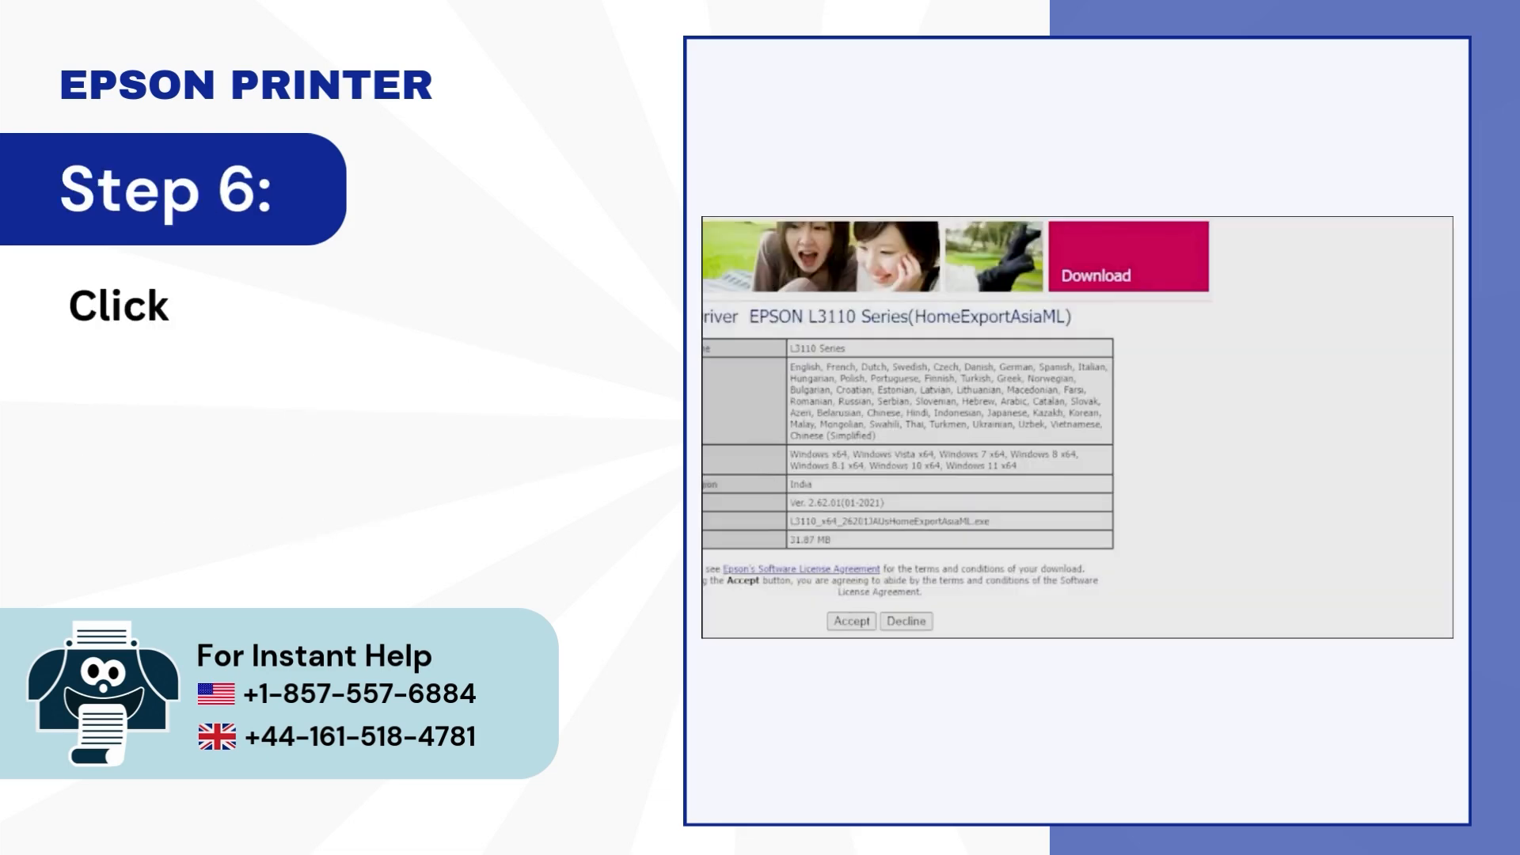